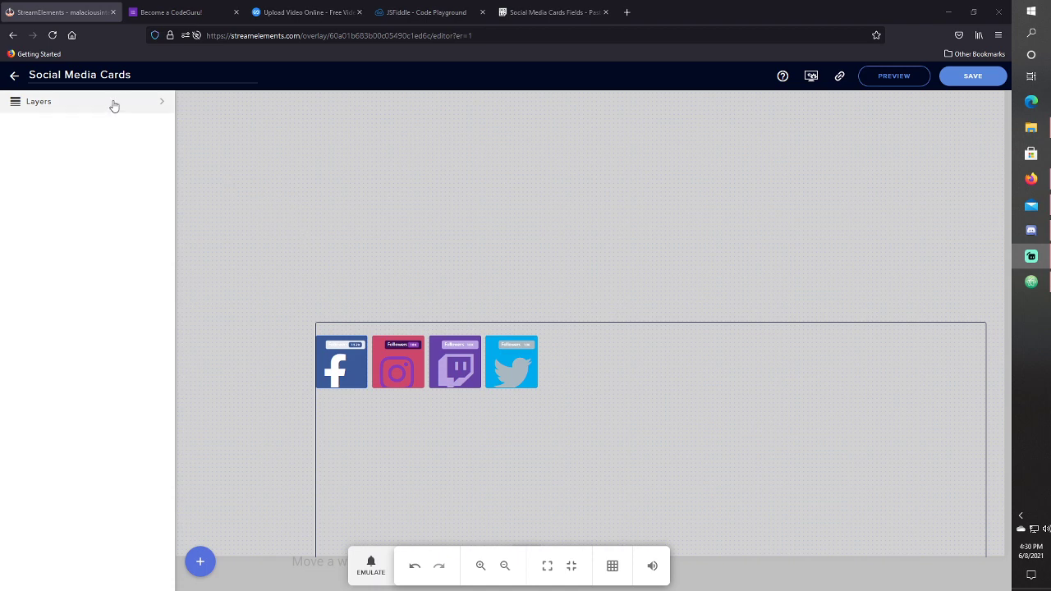
Step: Expand the Layers panel to show Custom widget 1 and its settings categories
click(38, 101)
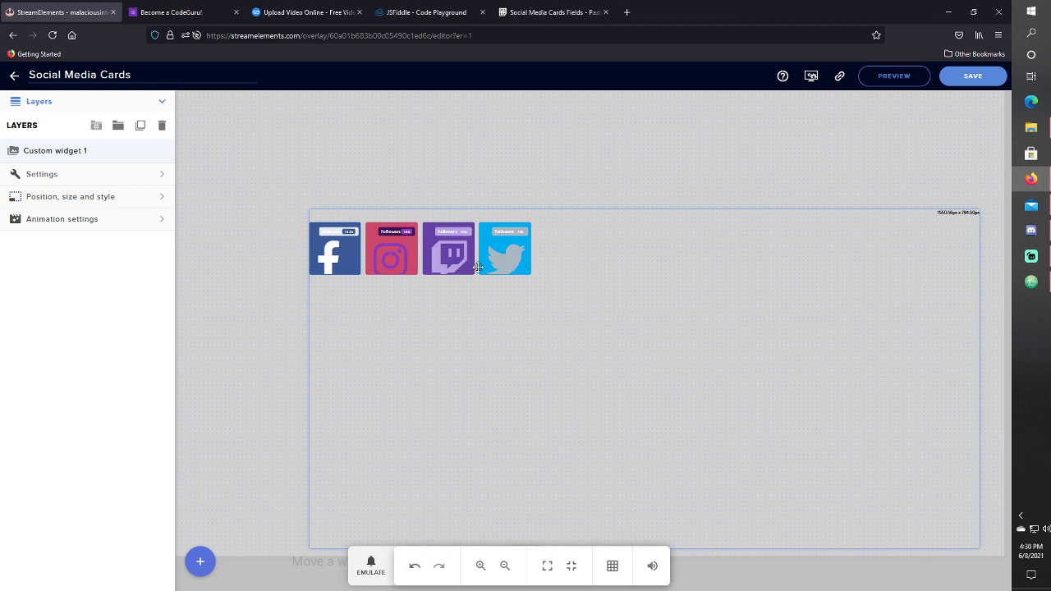
mouse_move(303, 224)
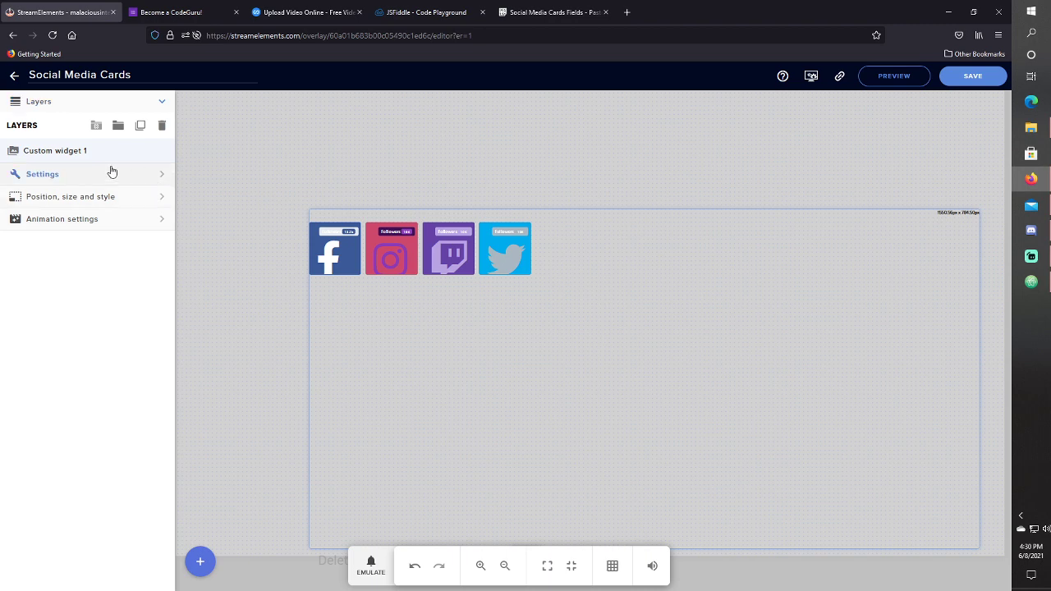
Step: Set Social 1's platform to Instagram after trying Youtube and Tiktok
click(41, 173)
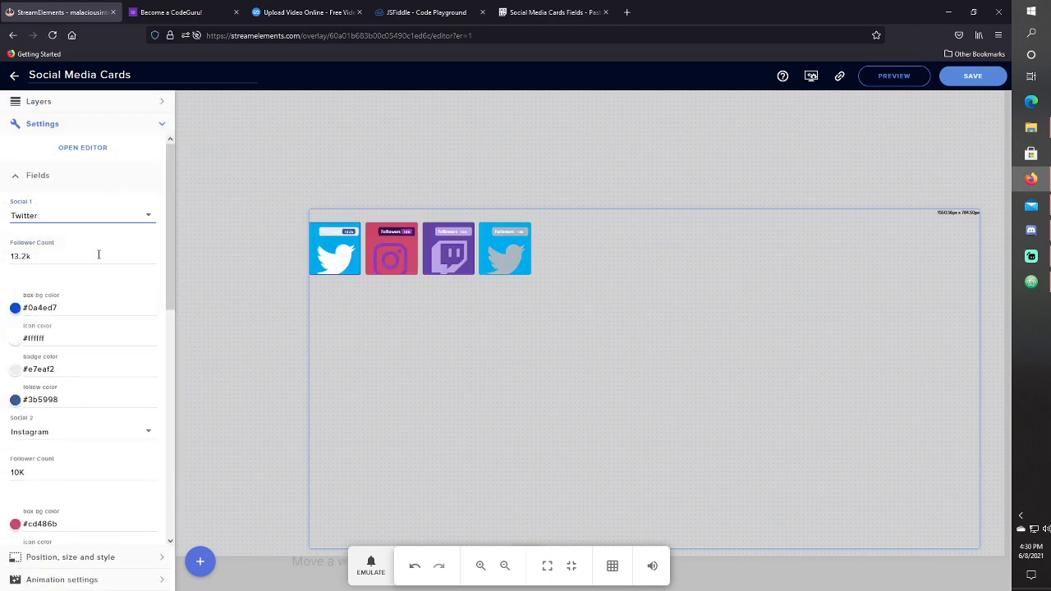
click(82, 215)
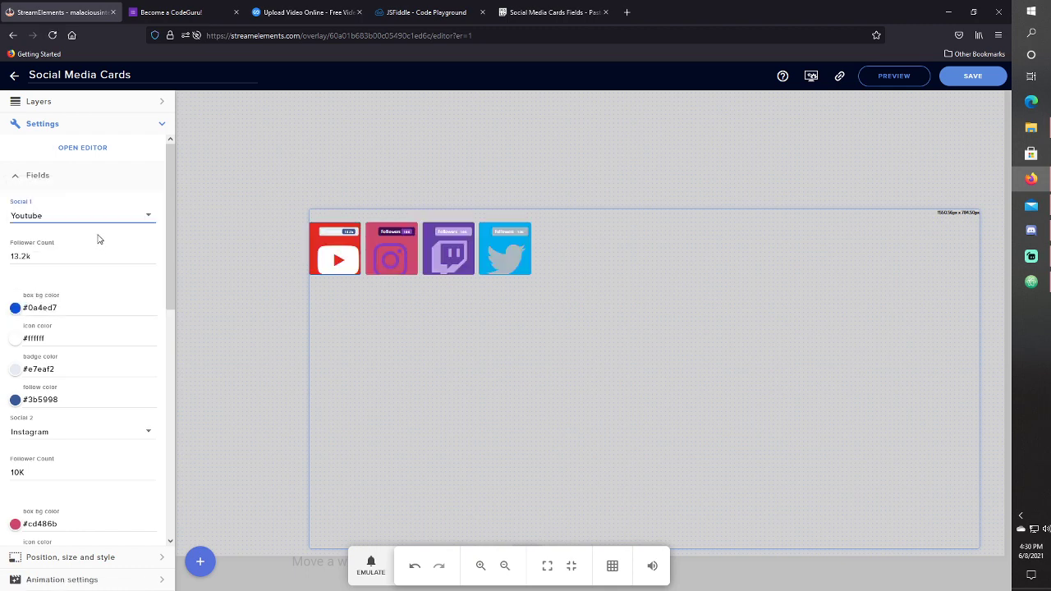
click(82, 216)
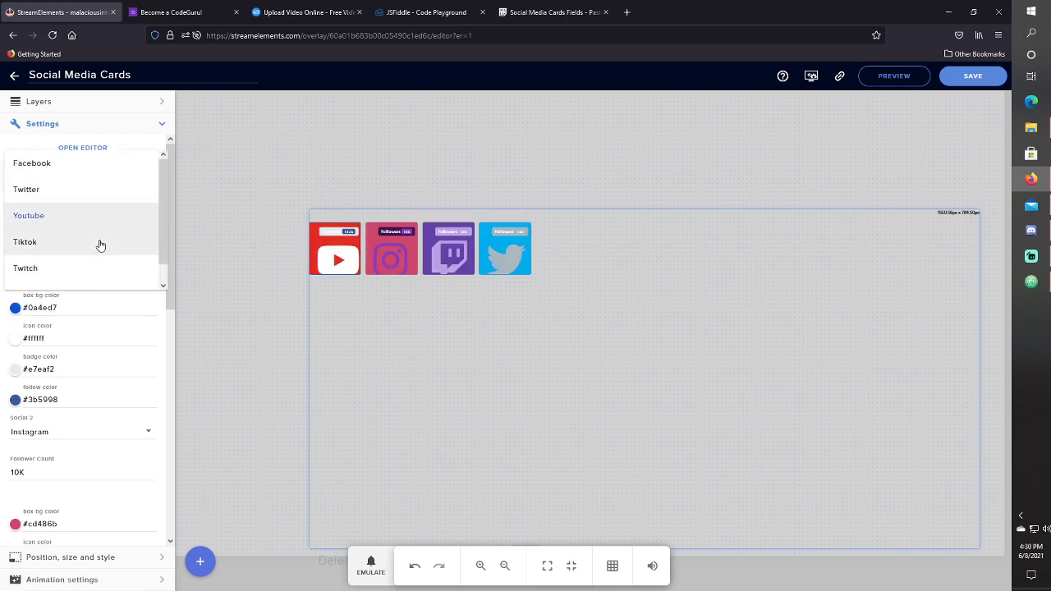
click(25, 242)
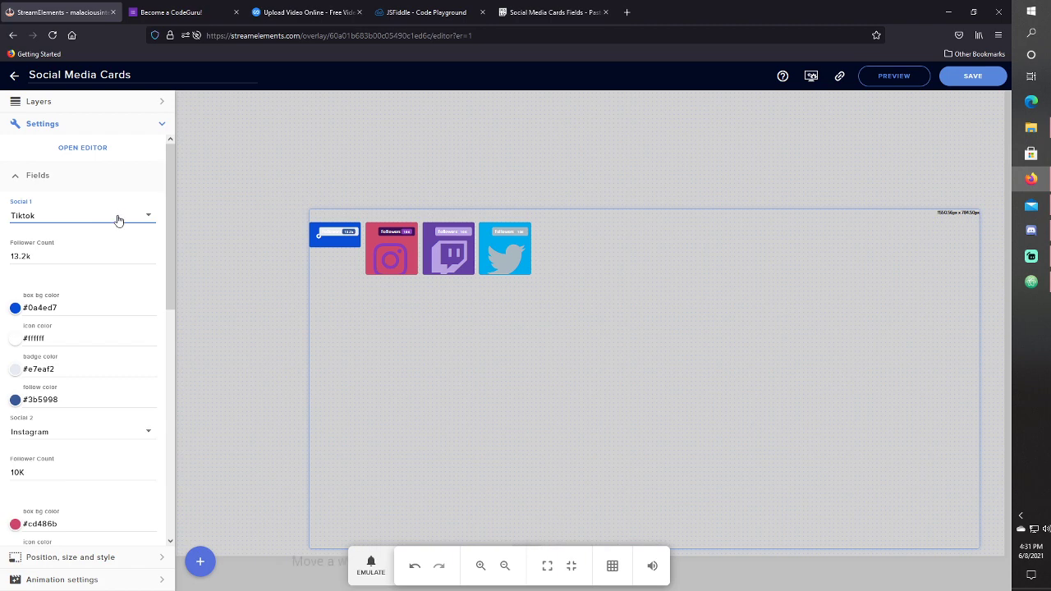
click(83, 215)
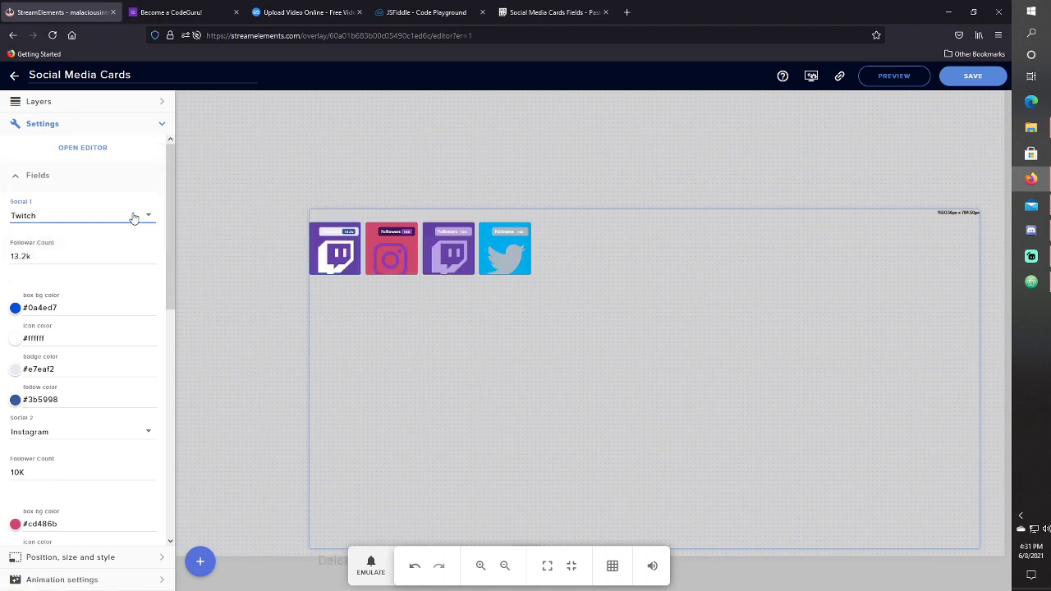
click(82, 215)
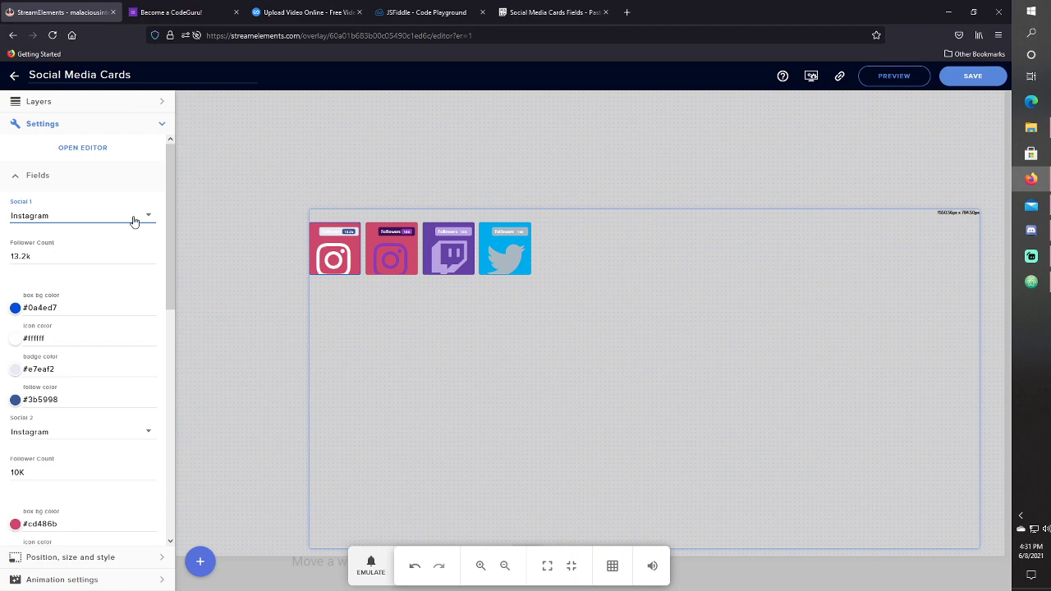
click(82, 256)
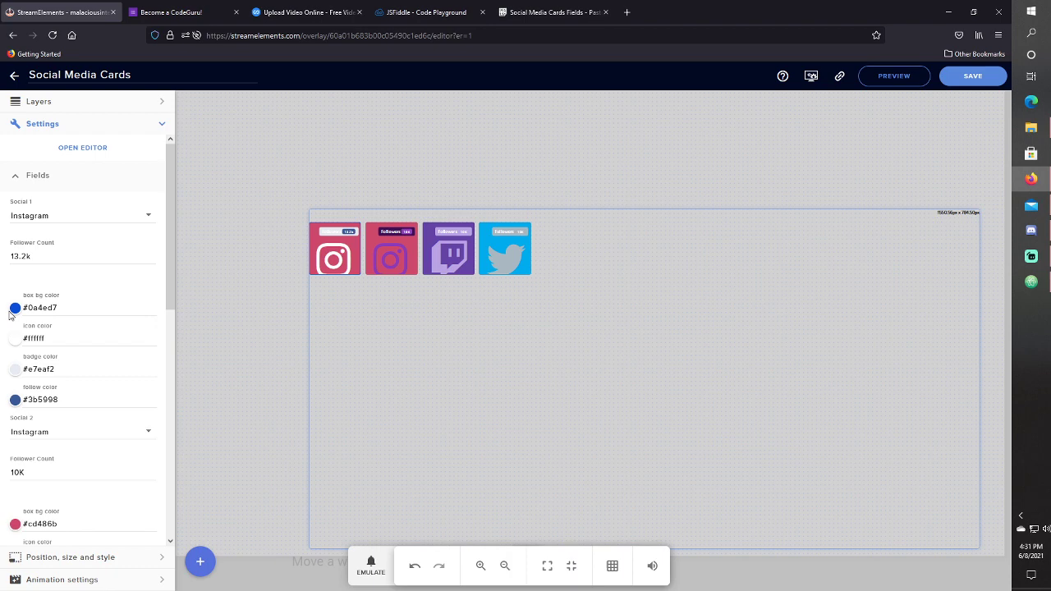
Step: Give the first card a dark red background, black icon and blue badge
click(15, 307)
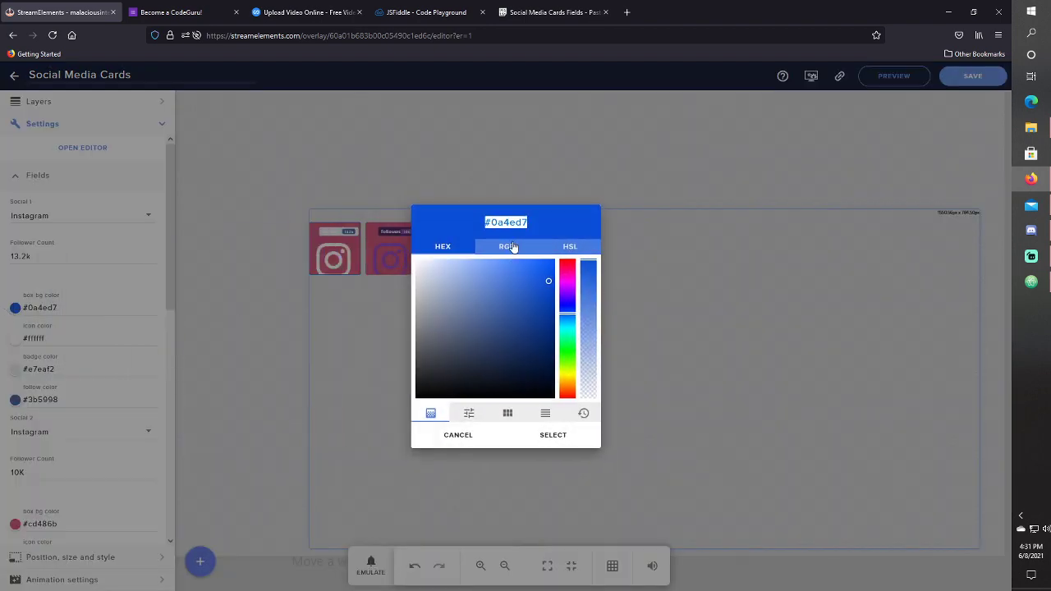
click(506, 247)
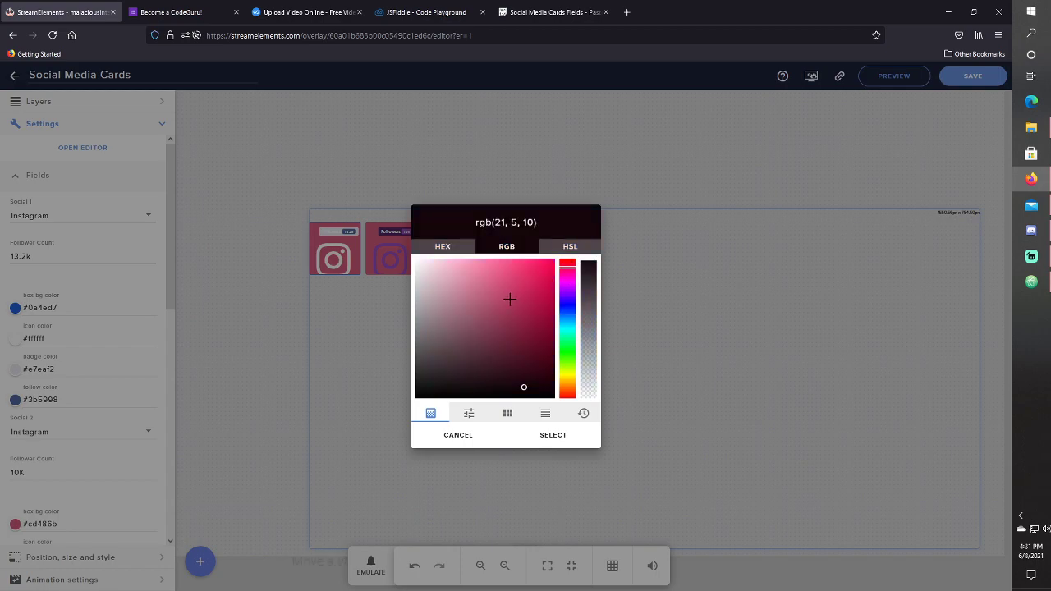
drag(524, 387, 538, 369)
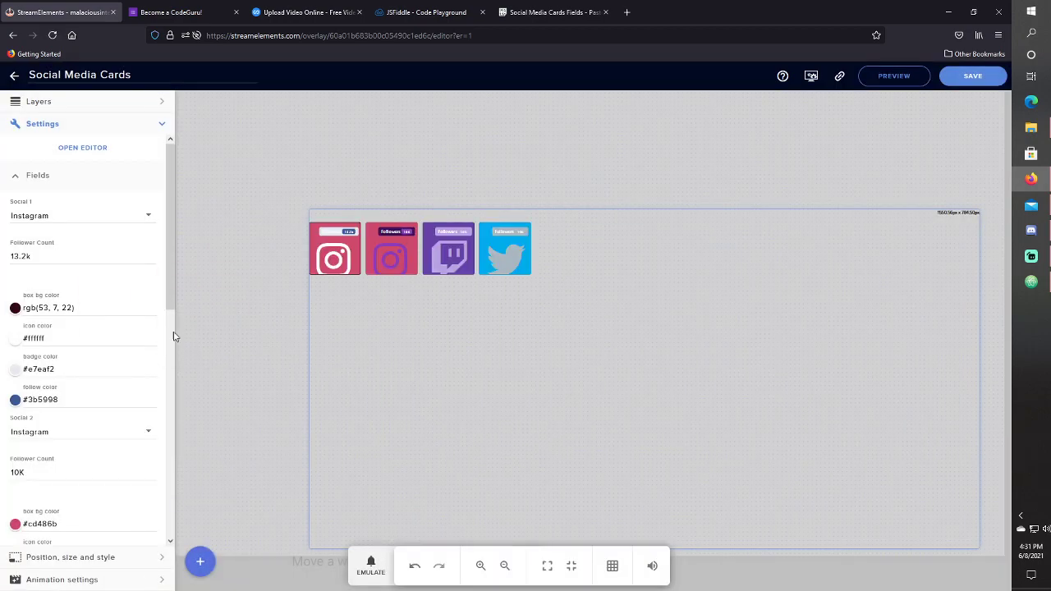
click(14, 338)
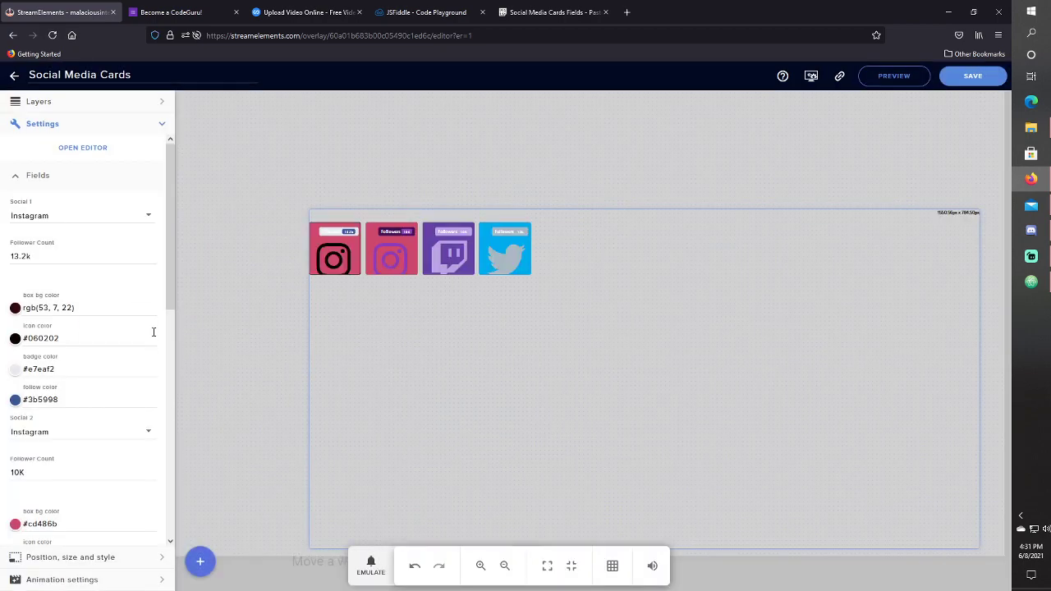
click(15, 369)
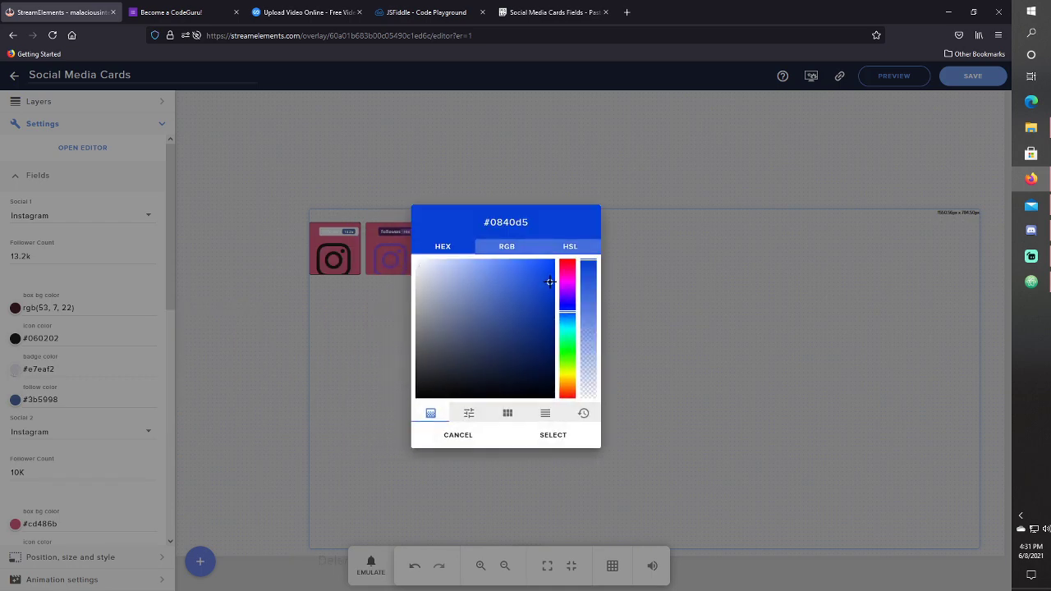
click(553, 436)
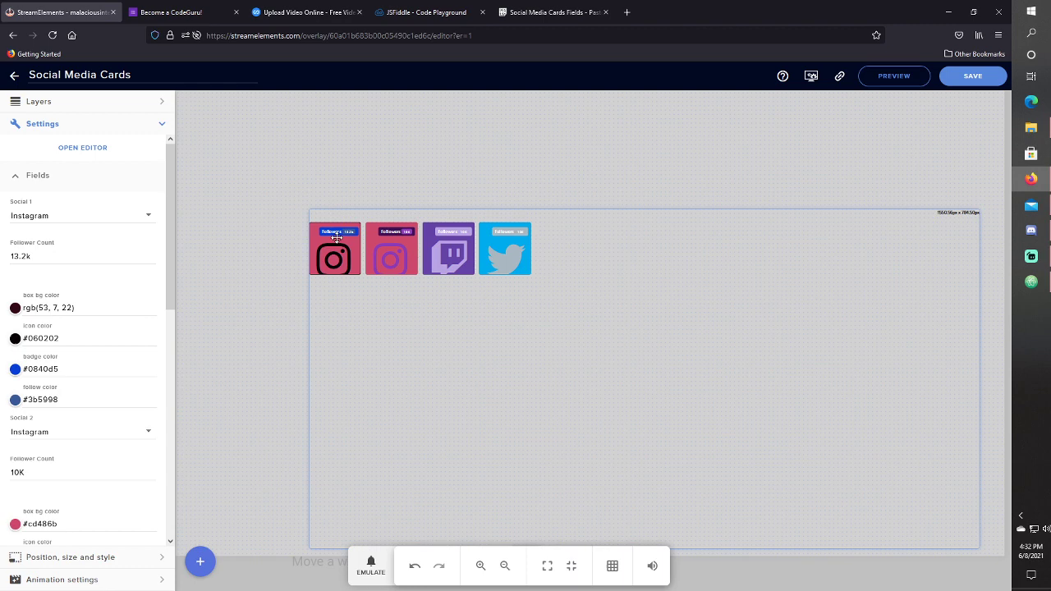
mouse_move(15, 403)
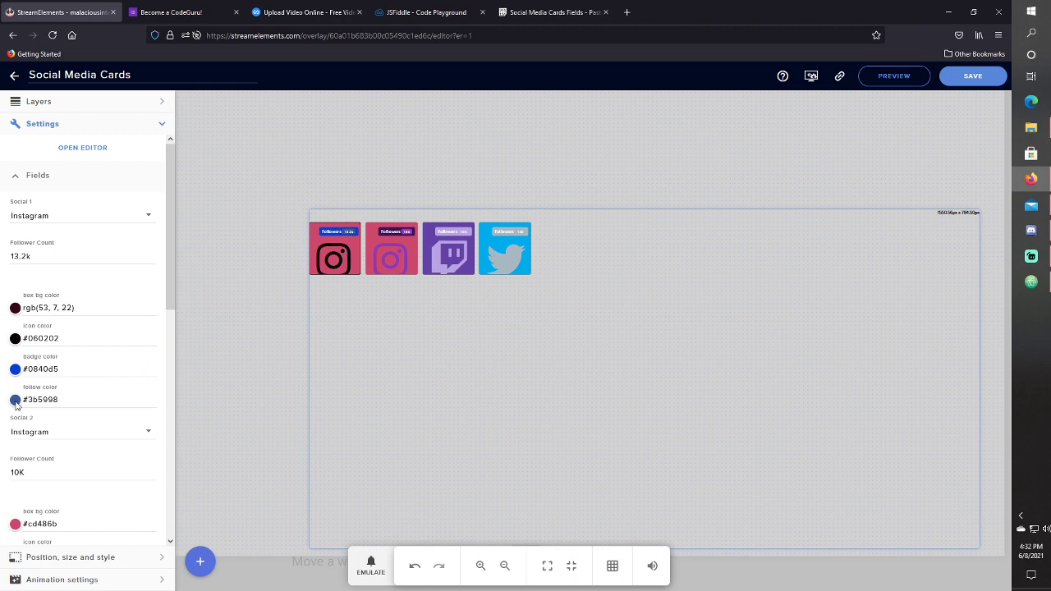
Step: Set the first card's follow label colour to blue #1465eb
click(15, 399)
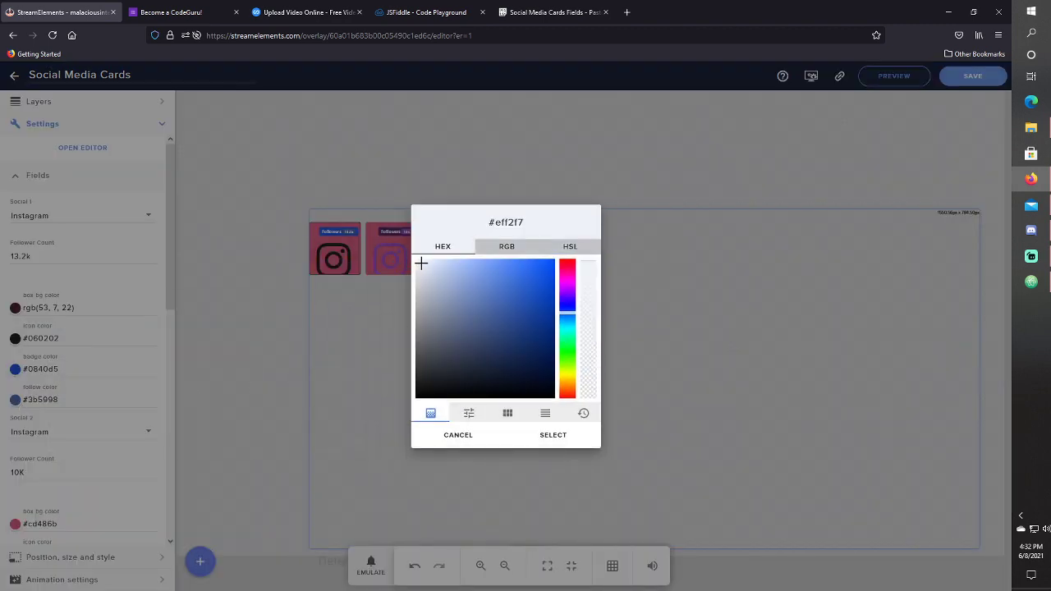
click(553, 434)
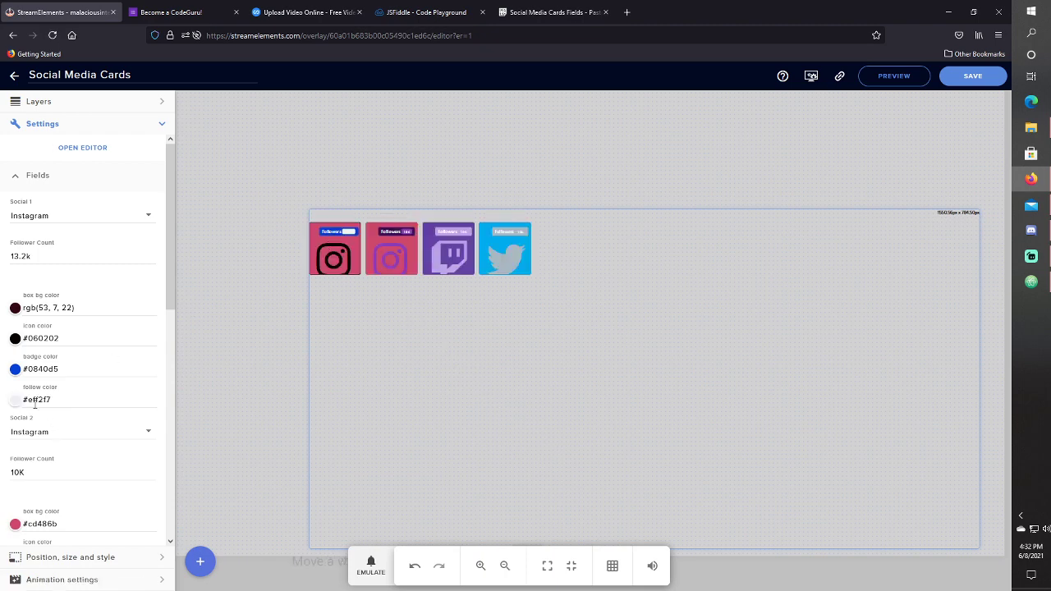
mouse_move(18, 404)
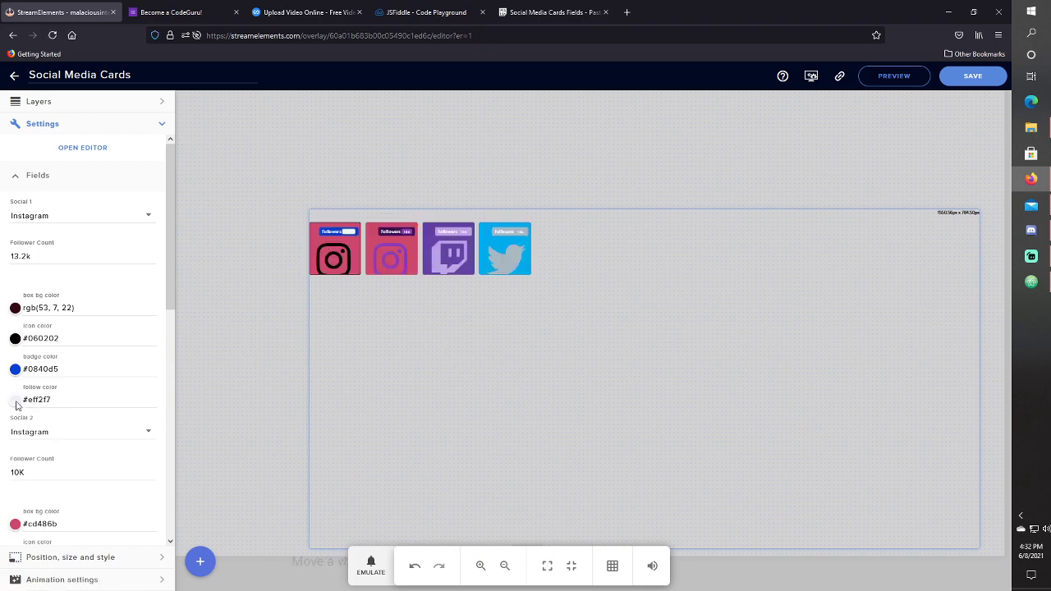
click(15, 399)
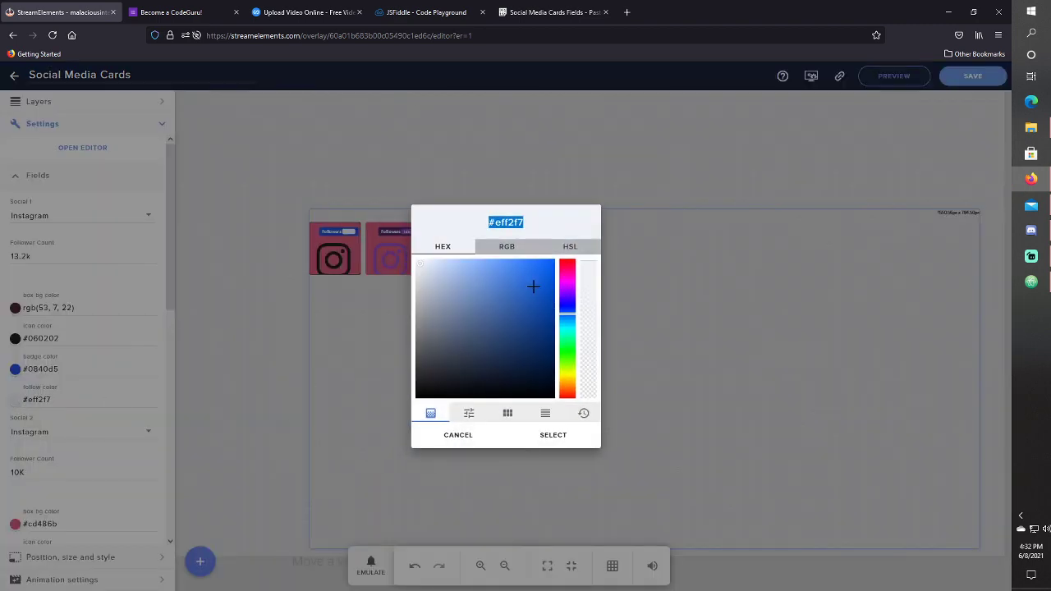
click(542, 270)
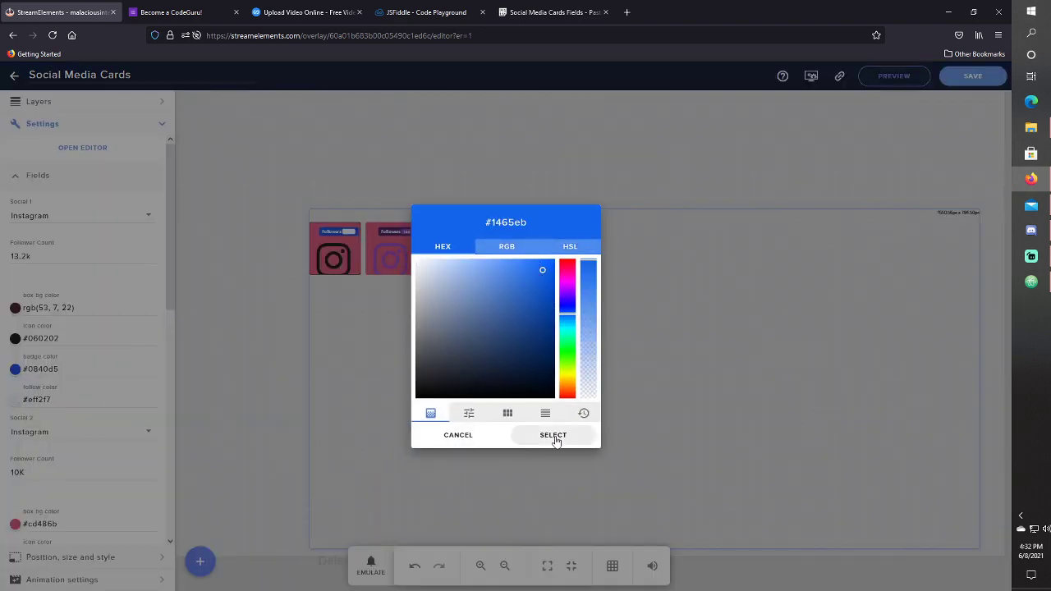
click(553, 435)
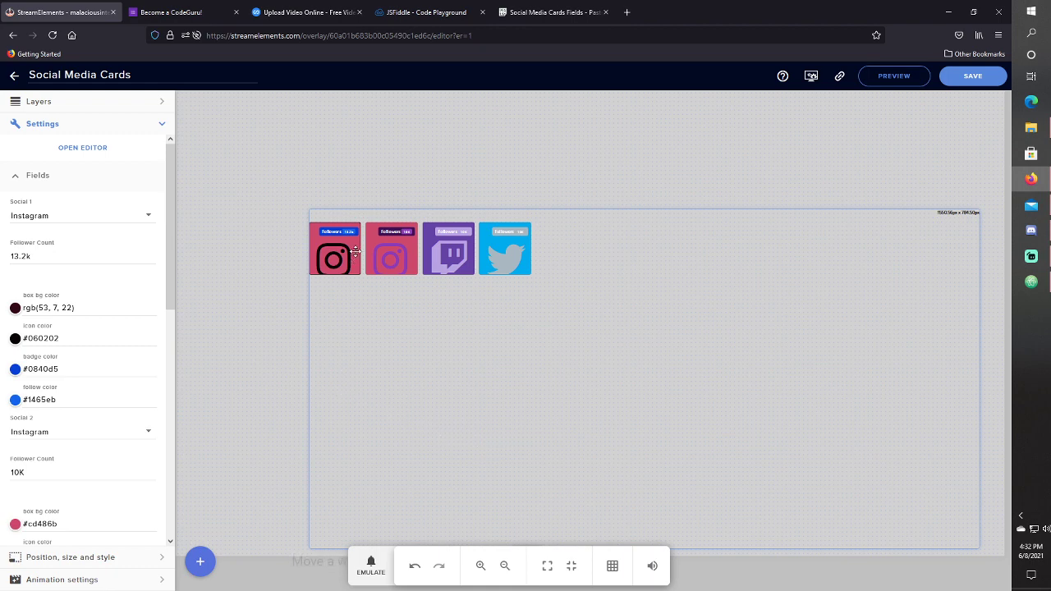
mouse_move(213, 351)
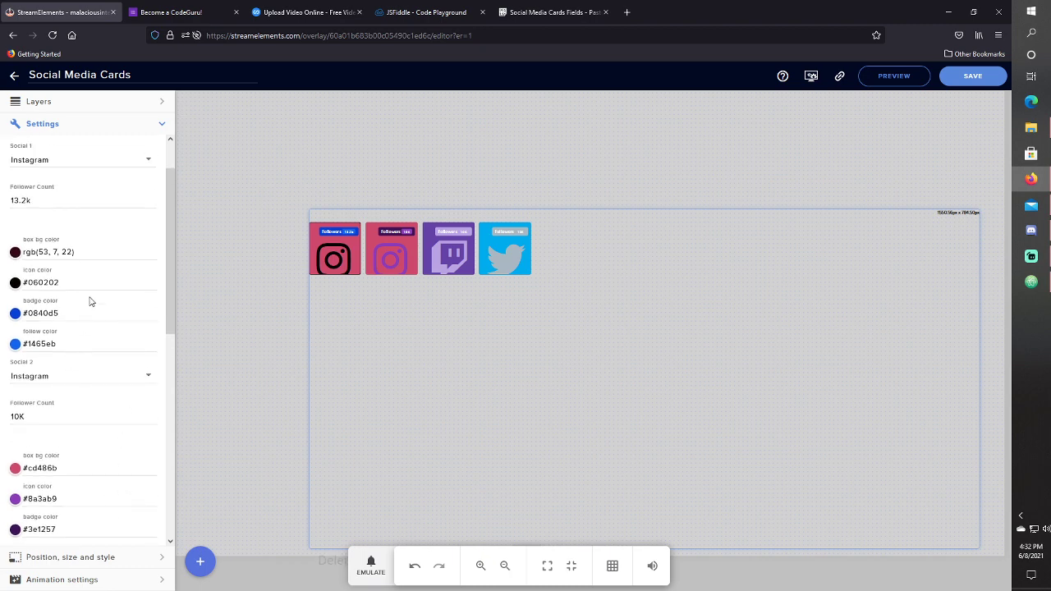
Step: Review the remaining cards' fields, then copy the overlay URL
scroll(down, 3)
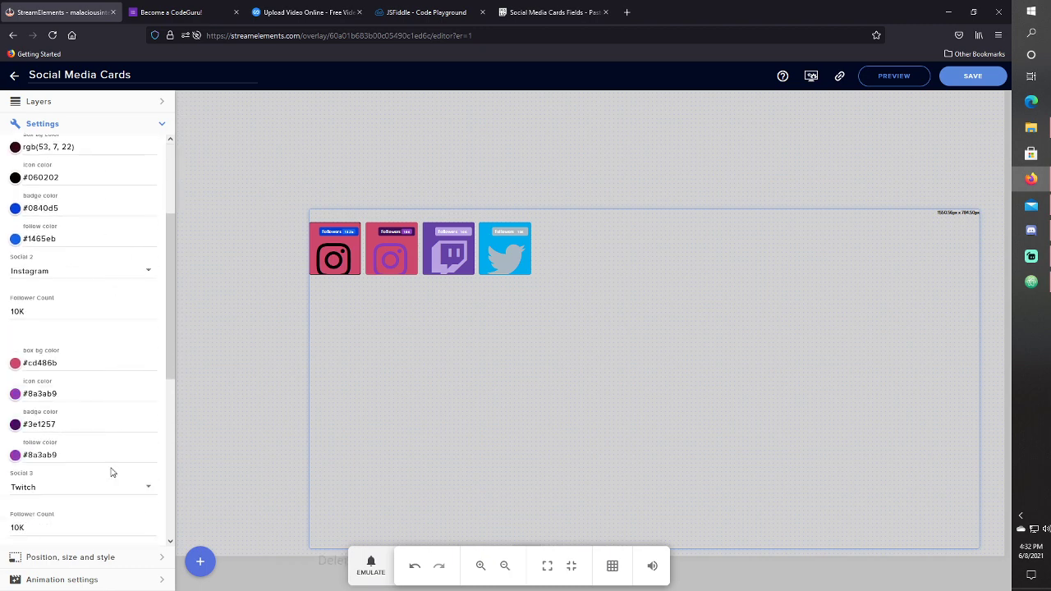
scroll(down, 3)
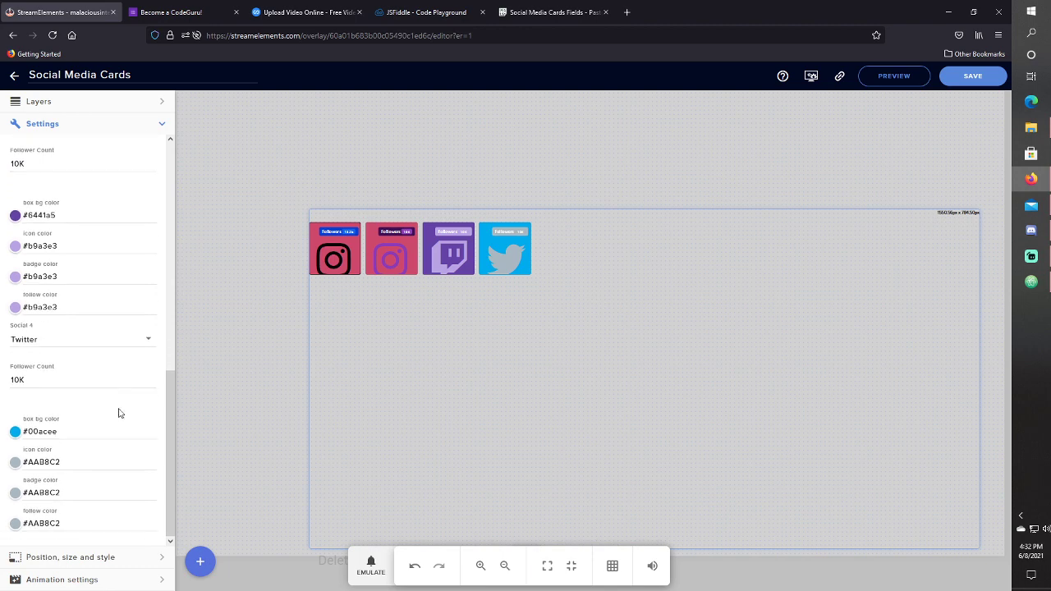
mouse_move(847, 107)
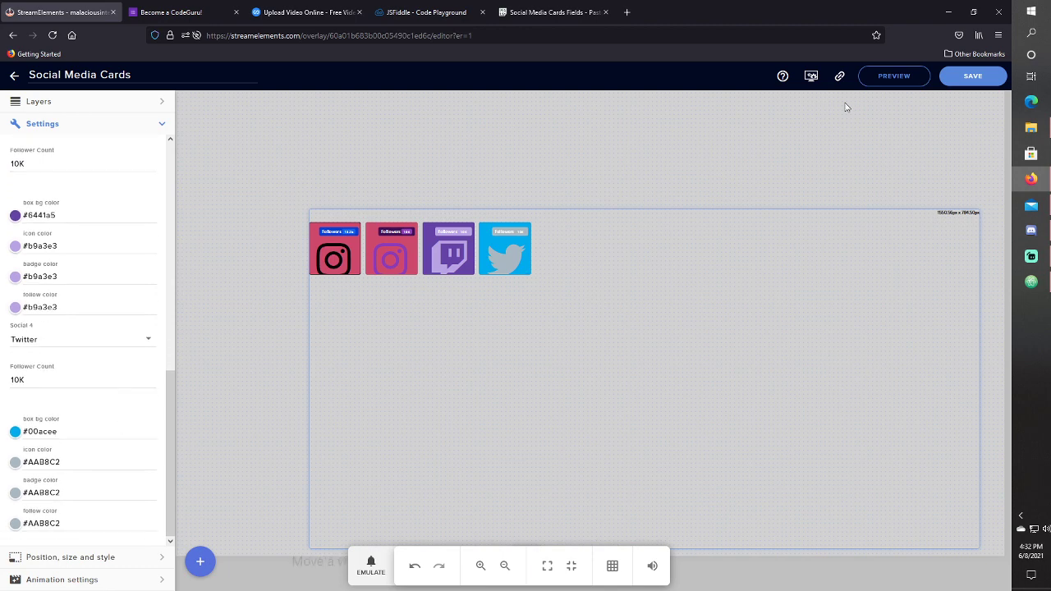
mouse_move(839, 76)
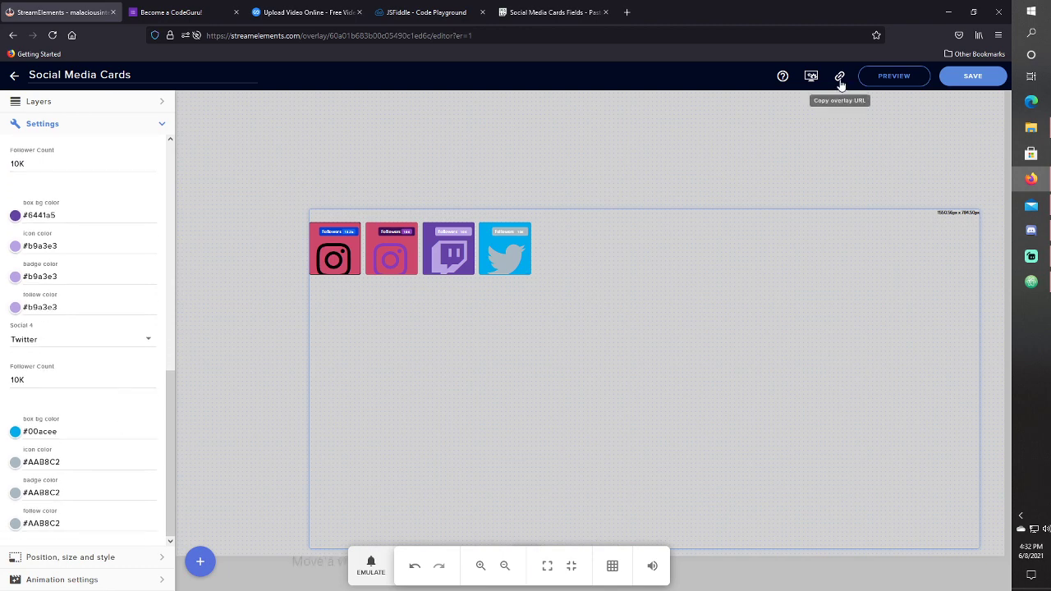
click(840, 75)
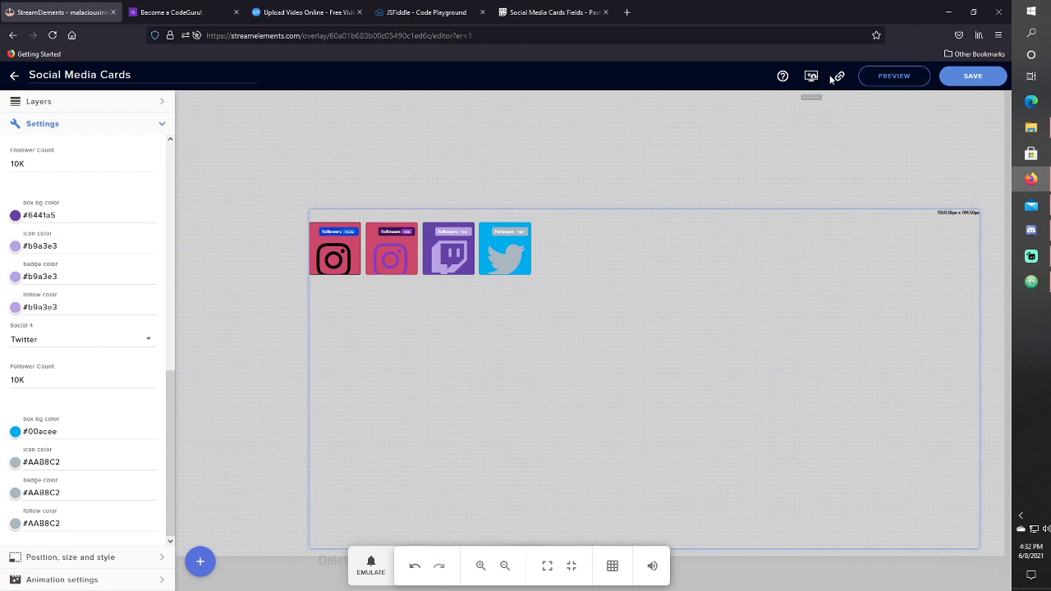
Step: Open the Launch your overlay dialog showing the export link
click(838, 76)
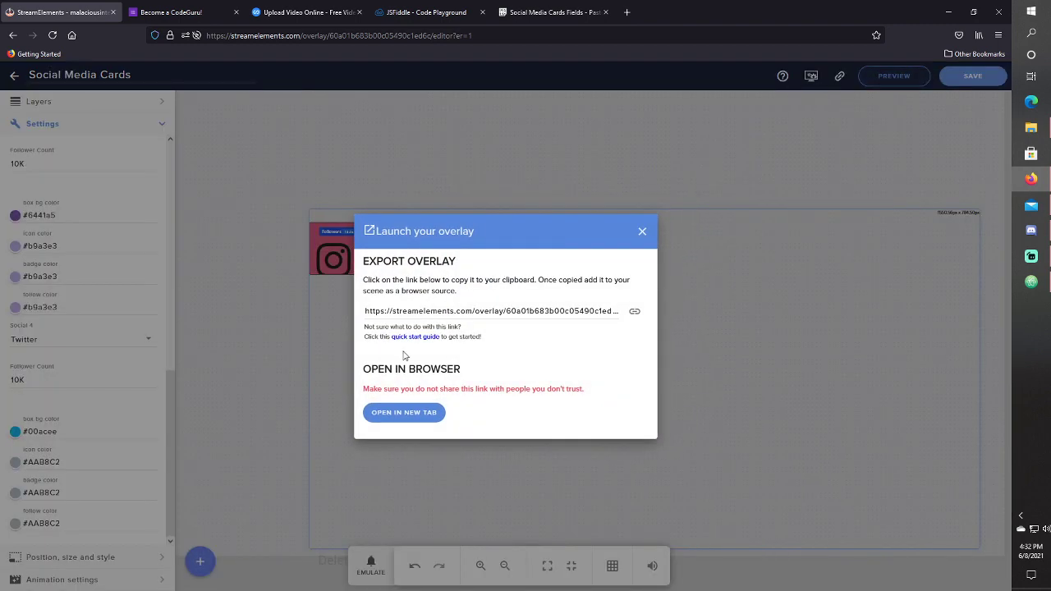
mouse_move(635, 315)
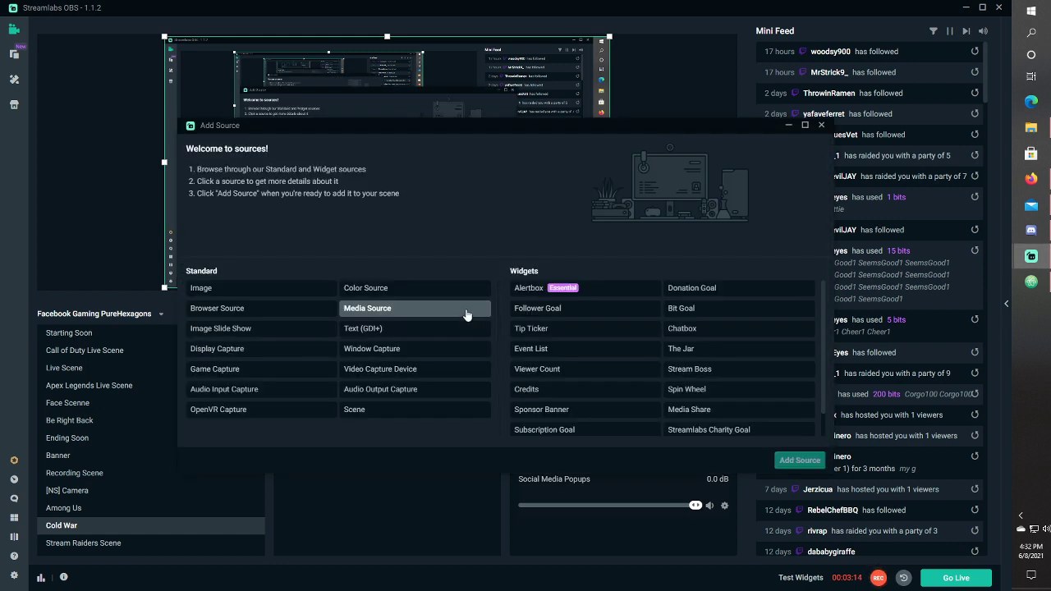
mouse_move(304, 303)
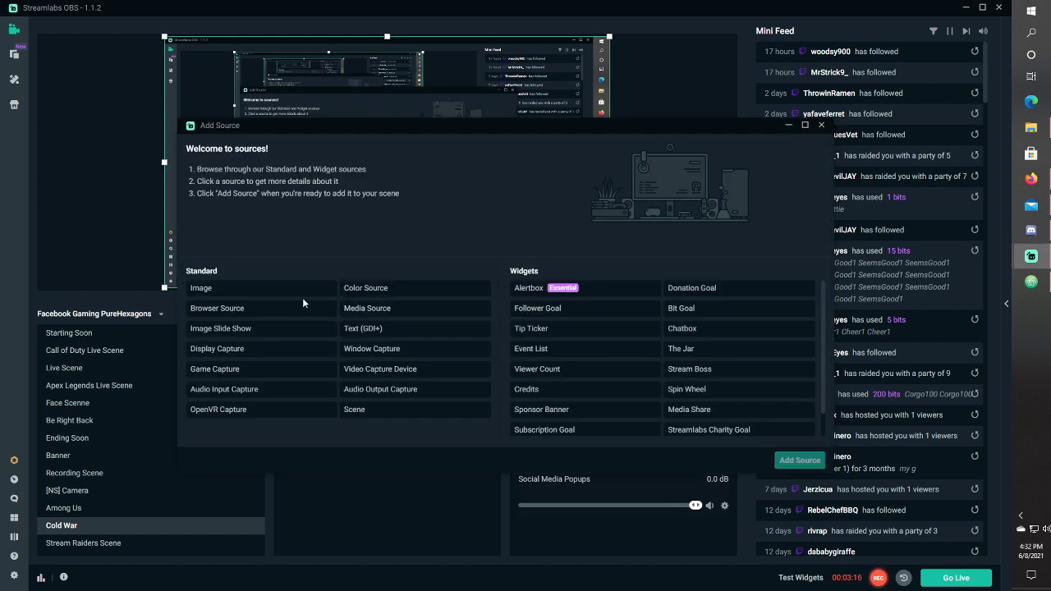
Step: Add a new Browser Source (3) using the copied overlay URL
click(217, 308)
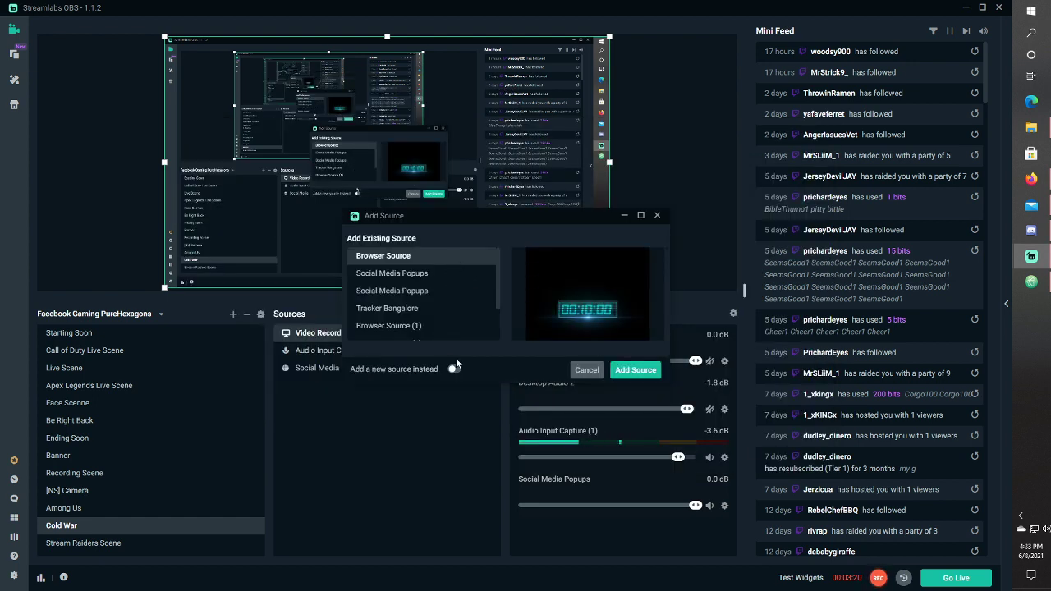
click(454, 369)
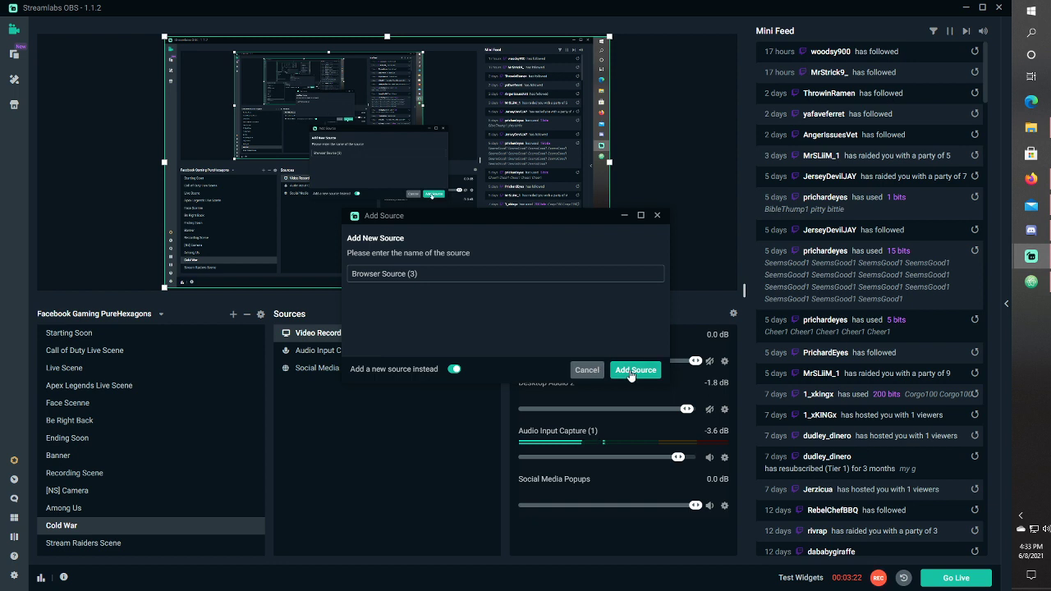
click(635, 370)
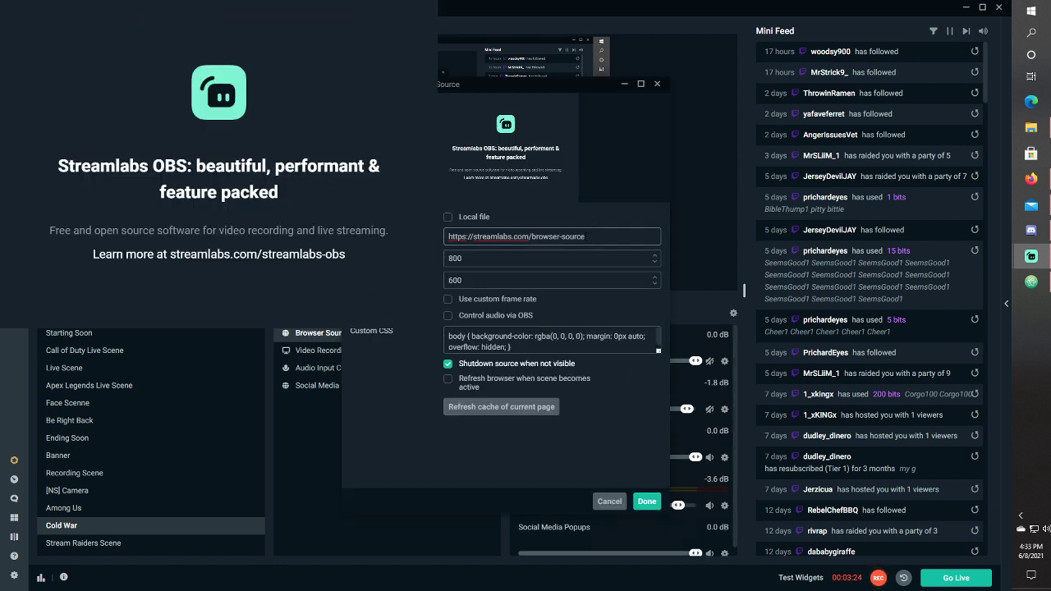
text(c/2HnFVD9pwTT45soRGhlT7qJpi59jzoytSThJZLalYFd1Bs7Y)
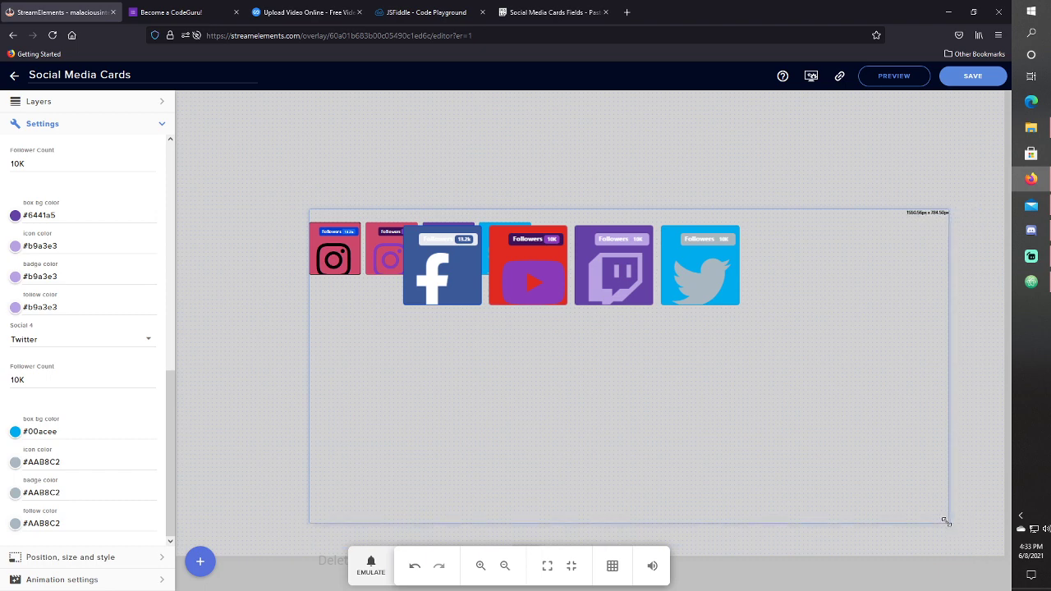
Step: Drag the widget's corner handle to reshape its bounding box on the canvas
drag(946, 521, 936, 515)
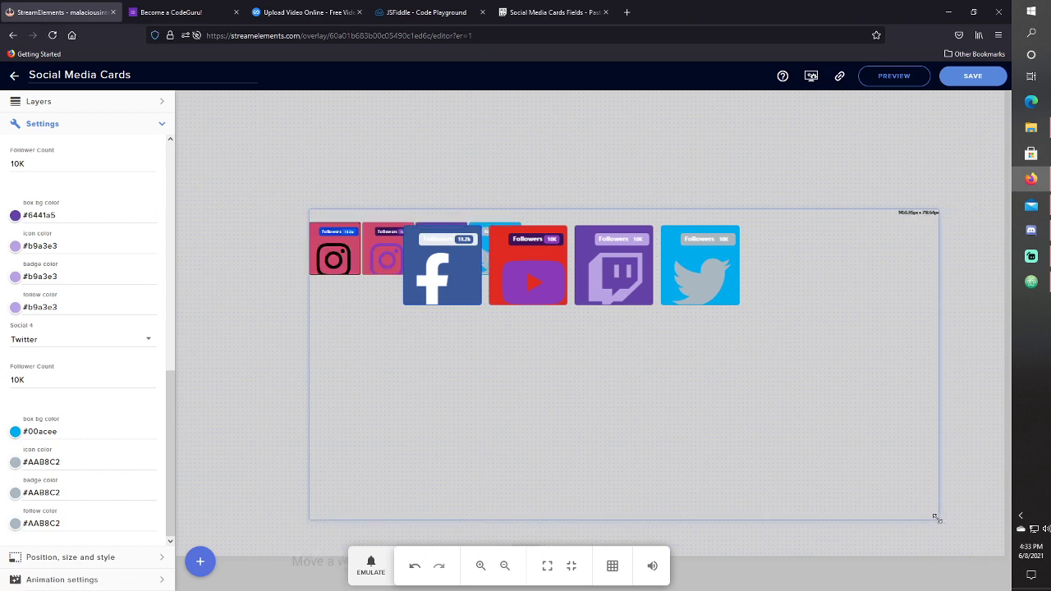
drag(939, 520, 911, 505)
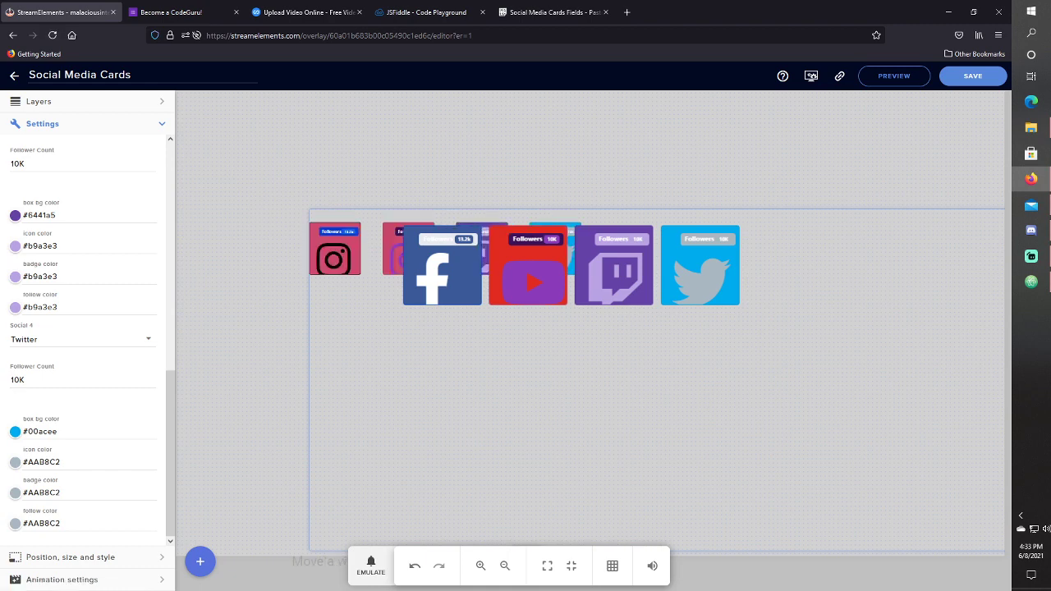
mouse_move(857, 213)
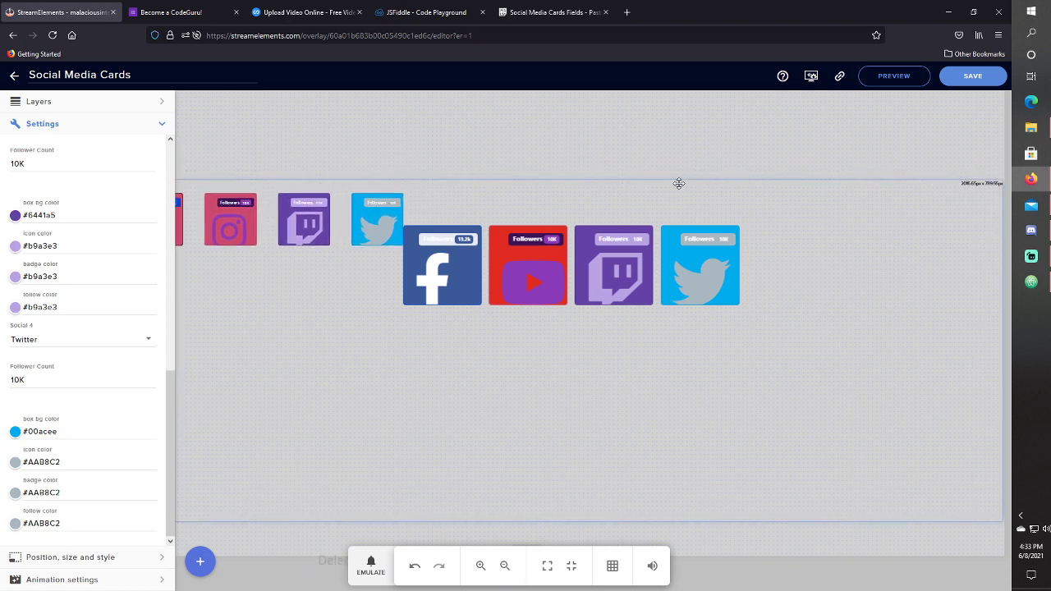
mouse_move(1002, 185)
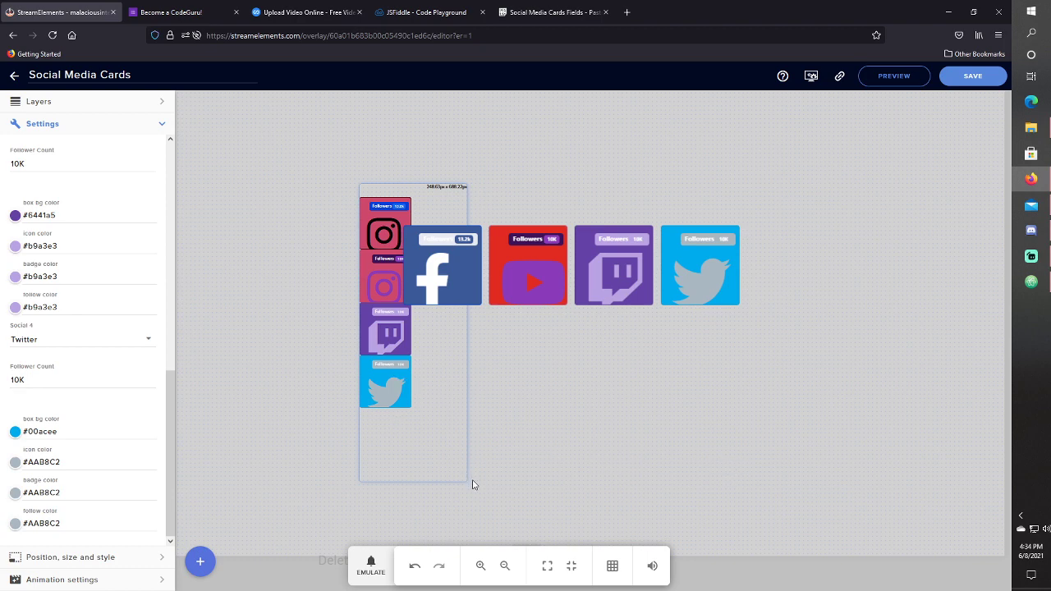
mouse_move(504, 487)
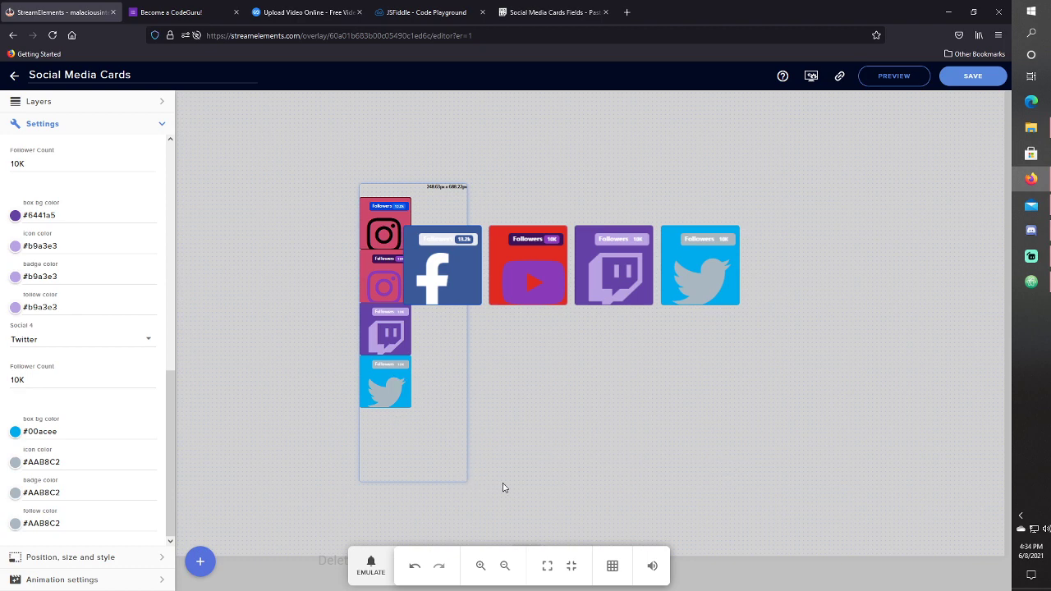